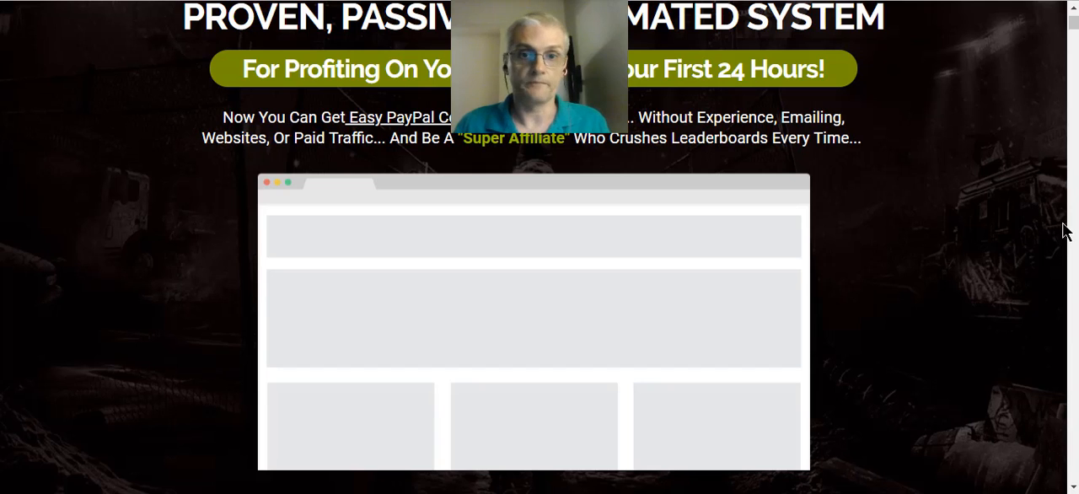
- Scroll down through the Stealth Commissions sales page story until the members-area welcome video appears
{"action": "scroll", "scroll_direction": "up", "scroll_amount": 3}
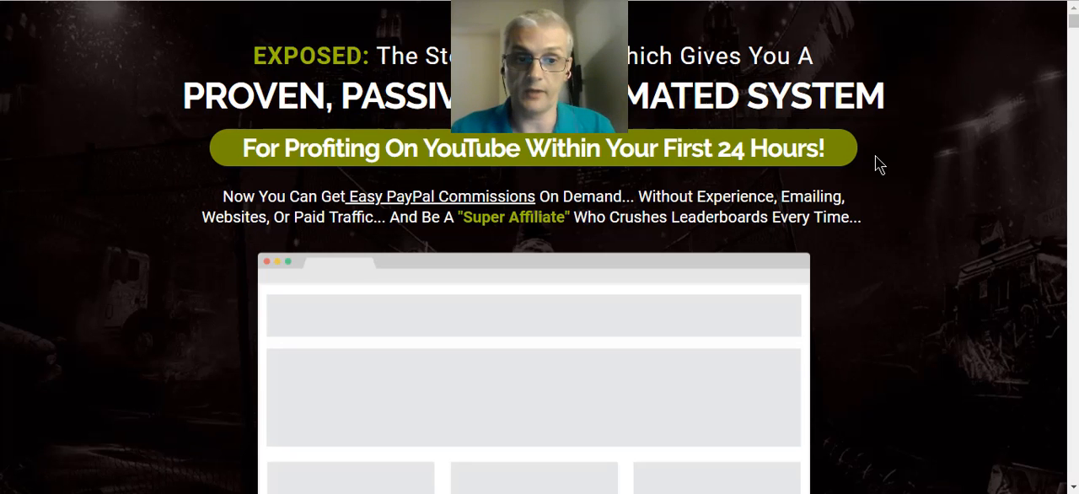
{"action": "scroll", "scroll_direction": "down", "scroll_amount": 3}
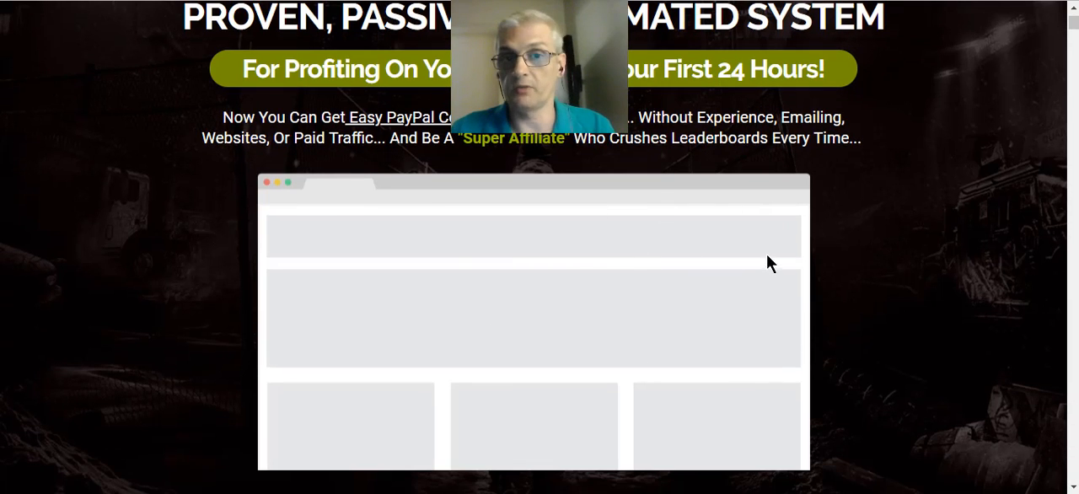
{"action": "scroll", "scroll_direction": "down", "scroll_amount": 3}
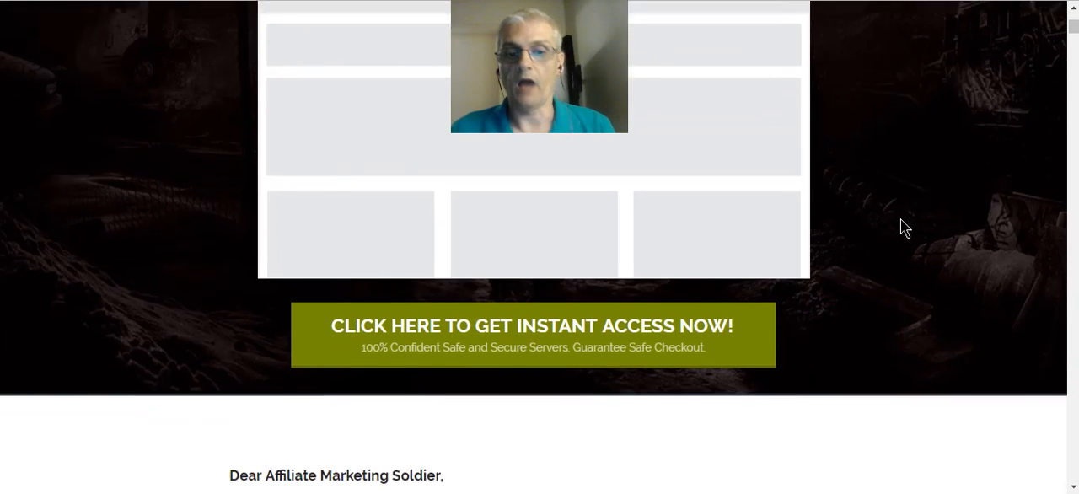
{"action": "scroll", "scroll_direction": "down", "scroll_amount": 3}
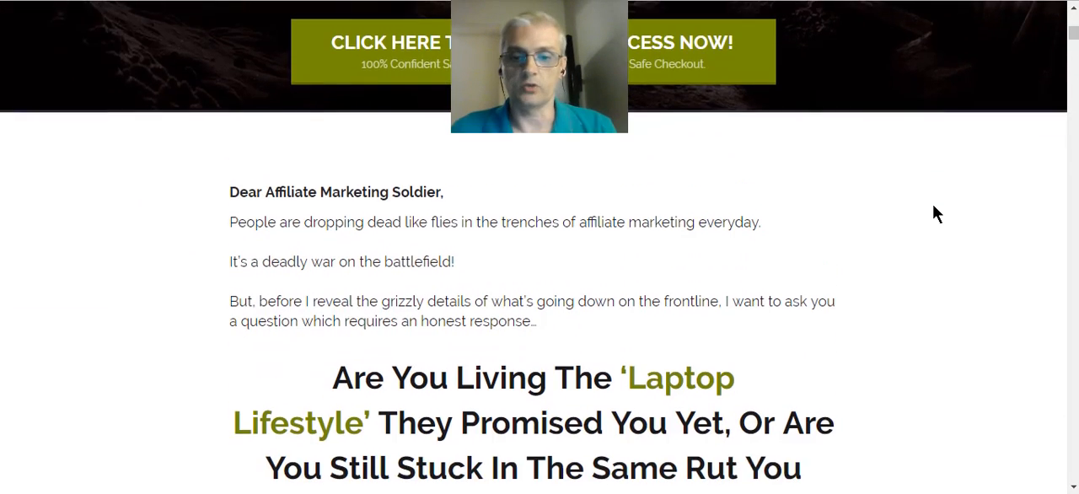
{"action": "scroll", "scroll_direction": "down", "scroll_amount": 3}
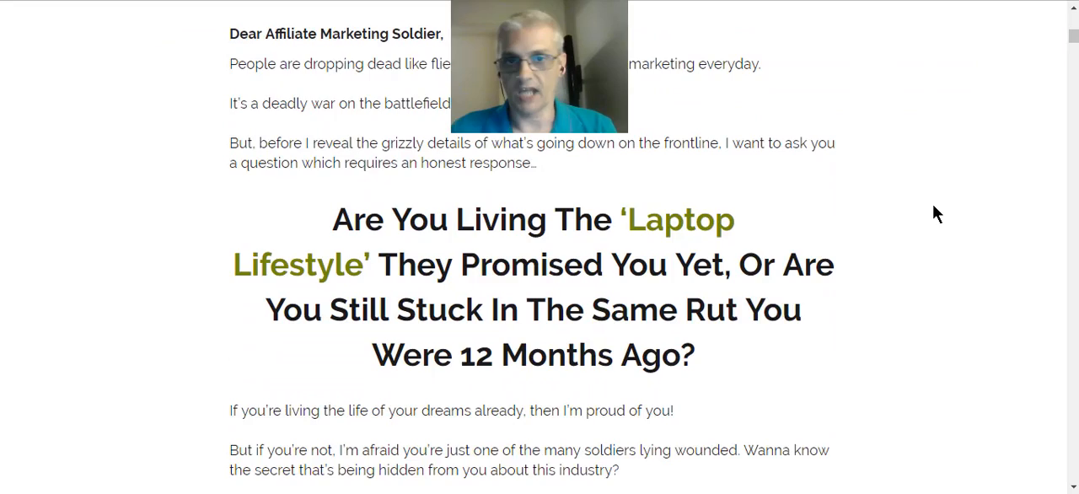
{"action": "scroll", "scroll_direction": "down", "scroll_amount": 3}
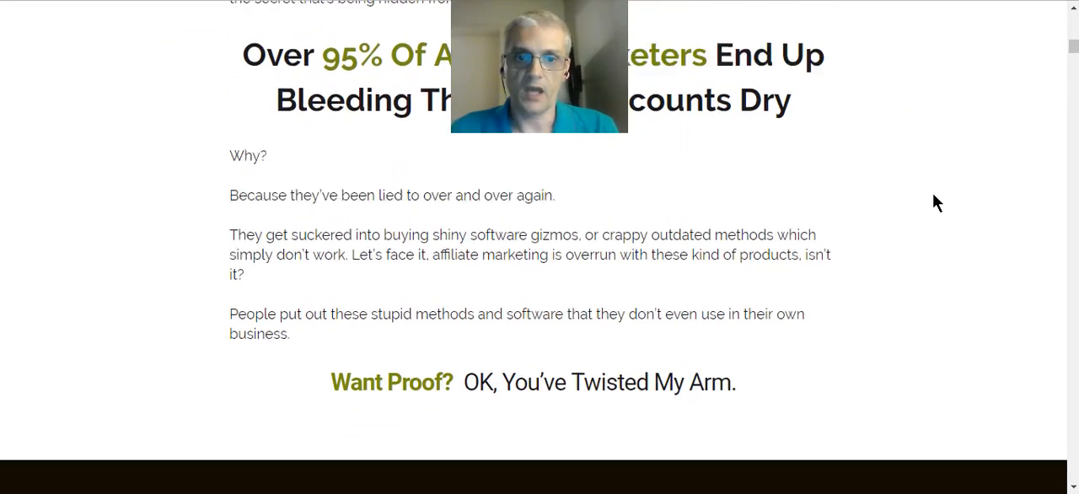
{"action": "scroll", "scroll_direction": "down", "scroll_amount": 3}
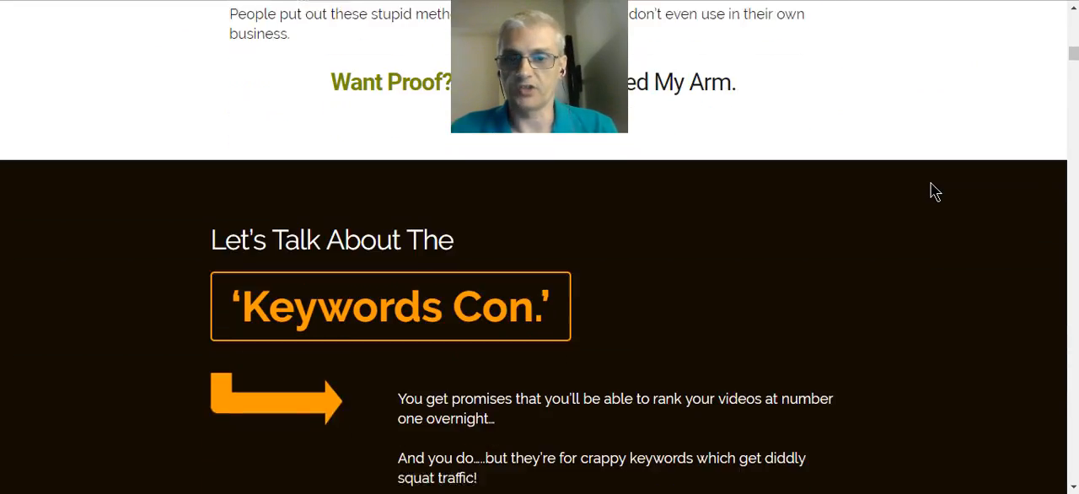
{"action": "scroll", "scroll_direction": "down", "scroll_amount": 3}
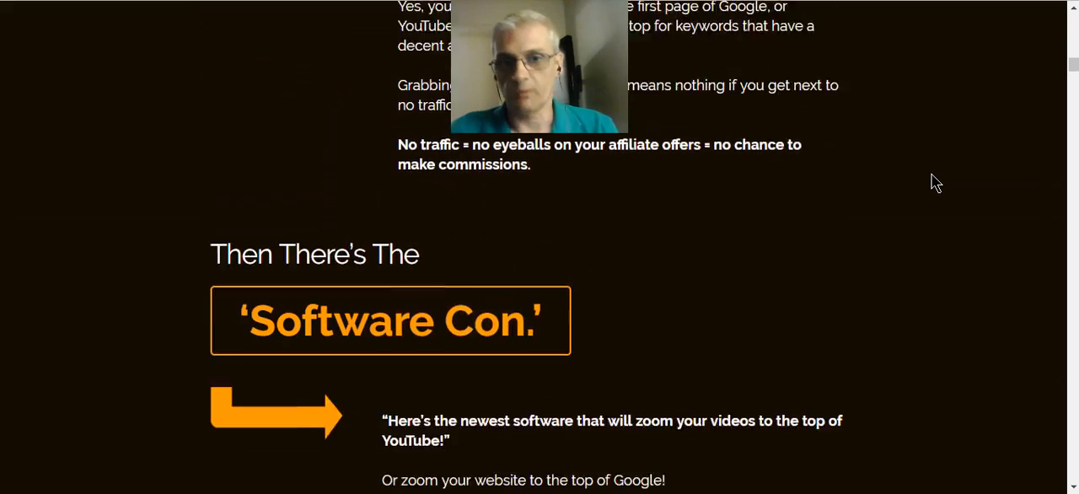
{"action": "scroll", "scroll_direction": "down", "scroll_amount": 3}
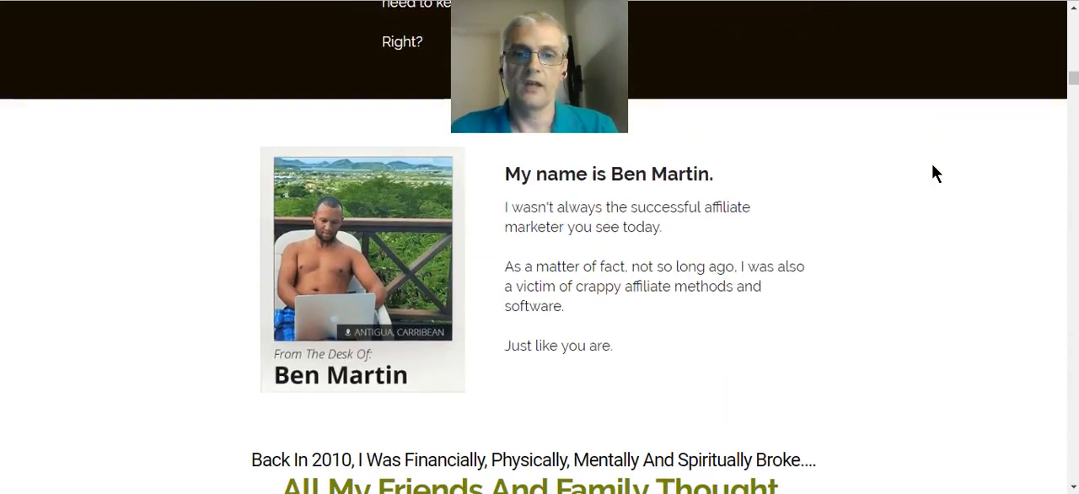
{"action": "scroll", "scroll_direction": "down", "scroll_amount": 3}
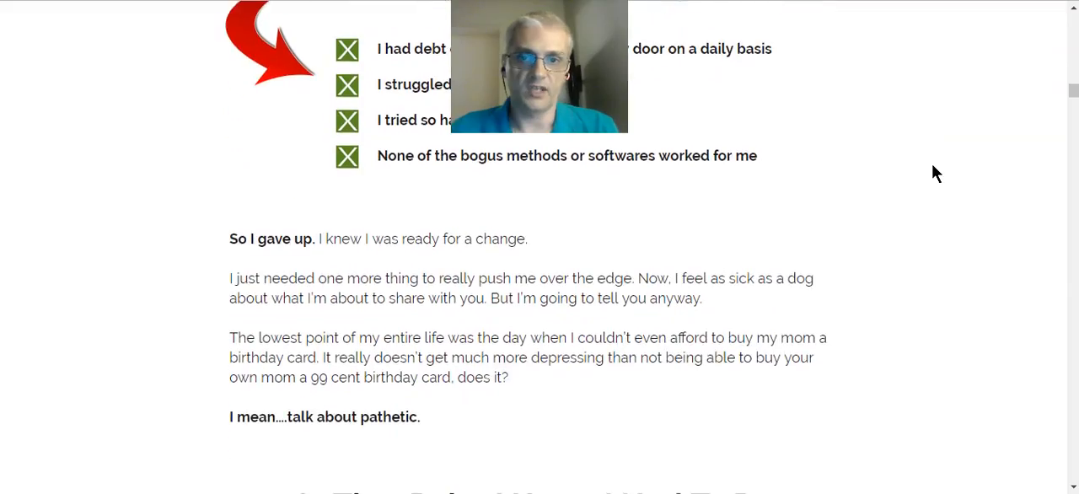
{"action": "scroll", "scroll_direction": "down", "scroll_amount": 3}
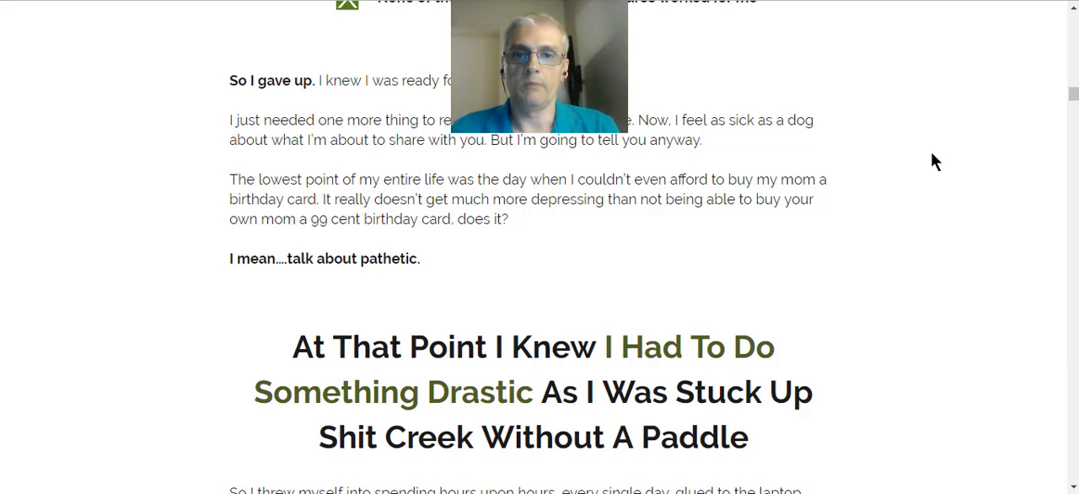
{"action": "scroll", "scroll_direction": "down", "scroll_amount": 3}
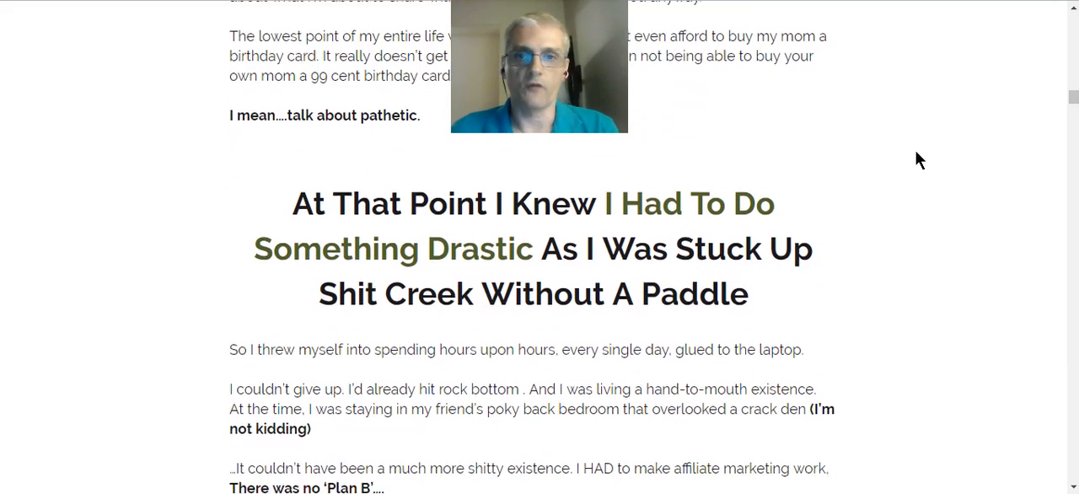
{"action": "scroll", "scroll_direction": "down", "scroll_amount": 3}
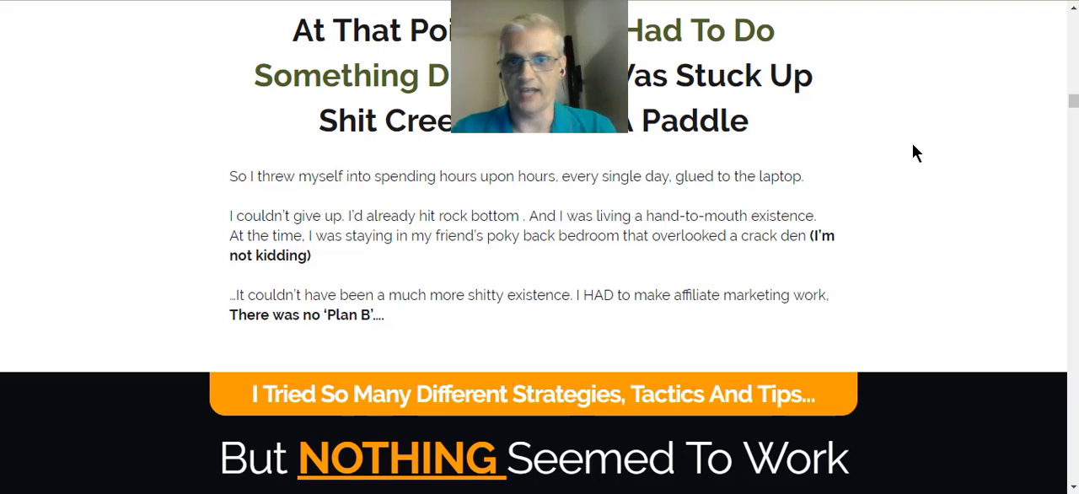
{"action": "mouse_move", "coordinate": [899, 151]}
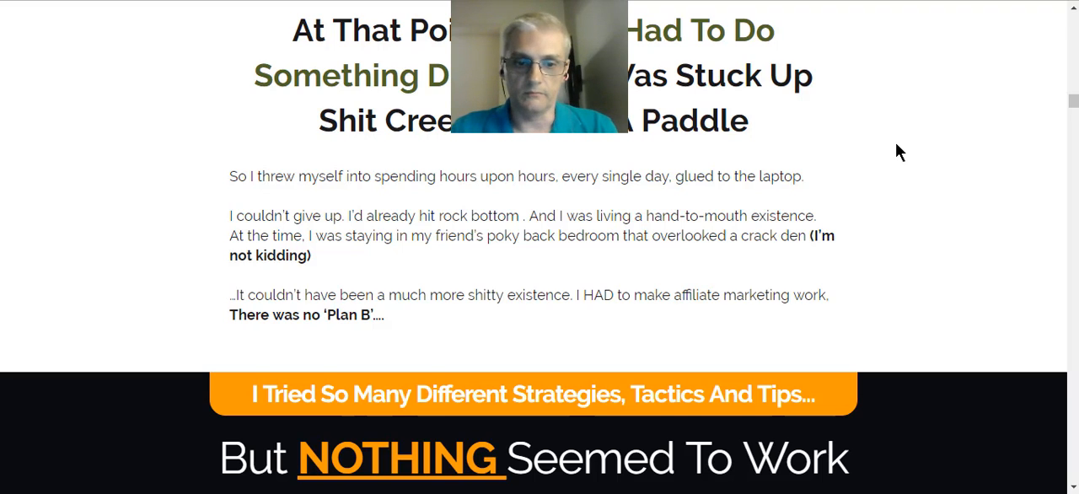
{"action": "scroll", "scroll_direction": "down", "scroll_amount": 3}
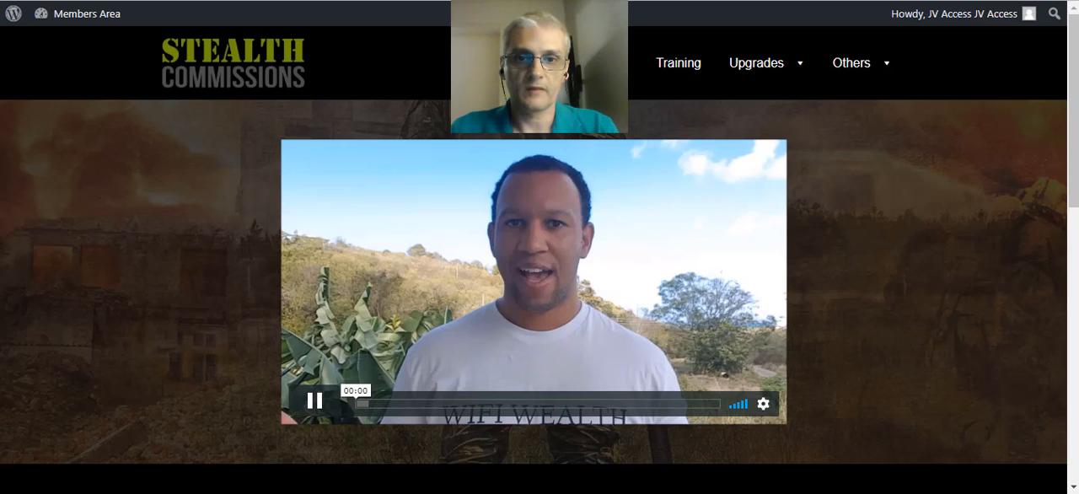
{"action": "left_click", "coordinate": [852, 62]}
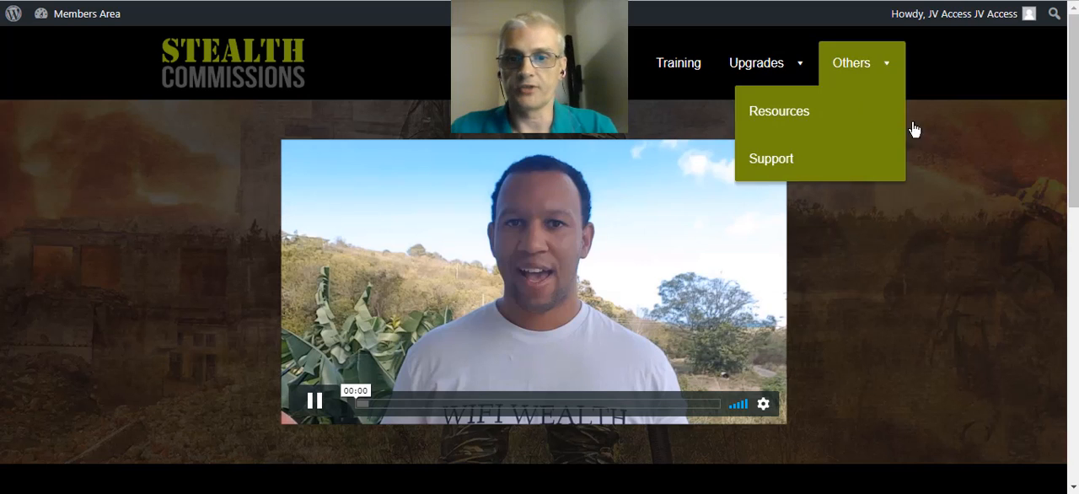
{"action": "scroll", "scroll_direction": "down", "scroll_amount": 3}
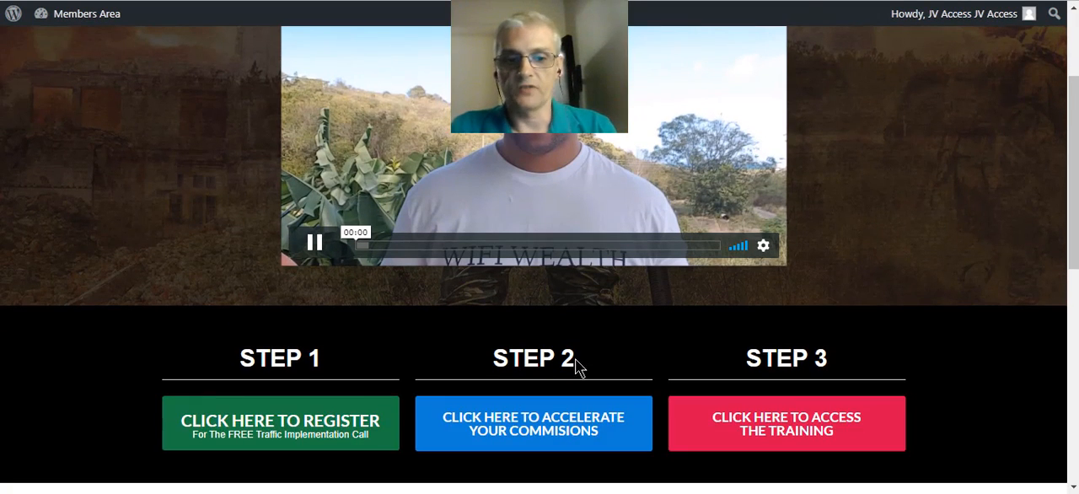
{"action": "mouse_move", "coordinate": [249, 381]}
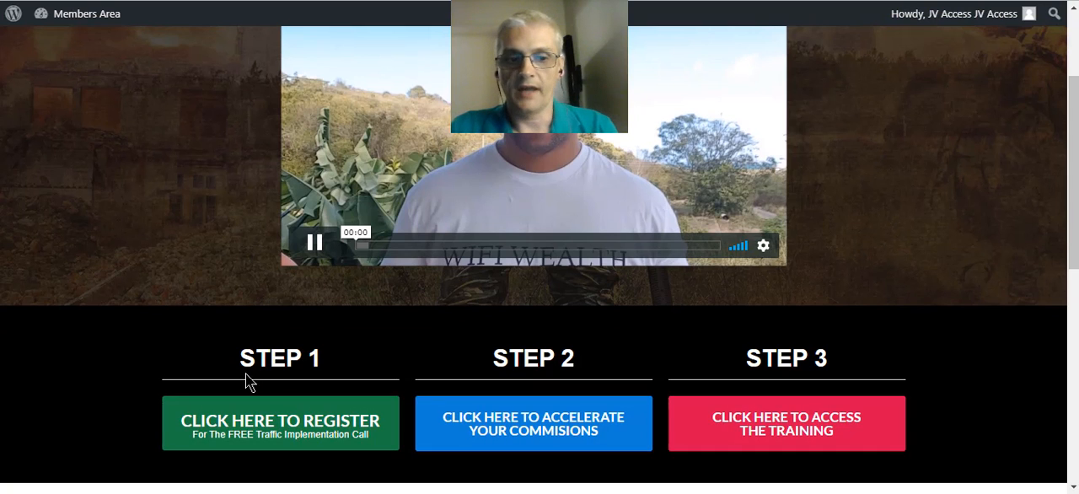
{"action": "mouse_move", "coordinate": [865, 360]}
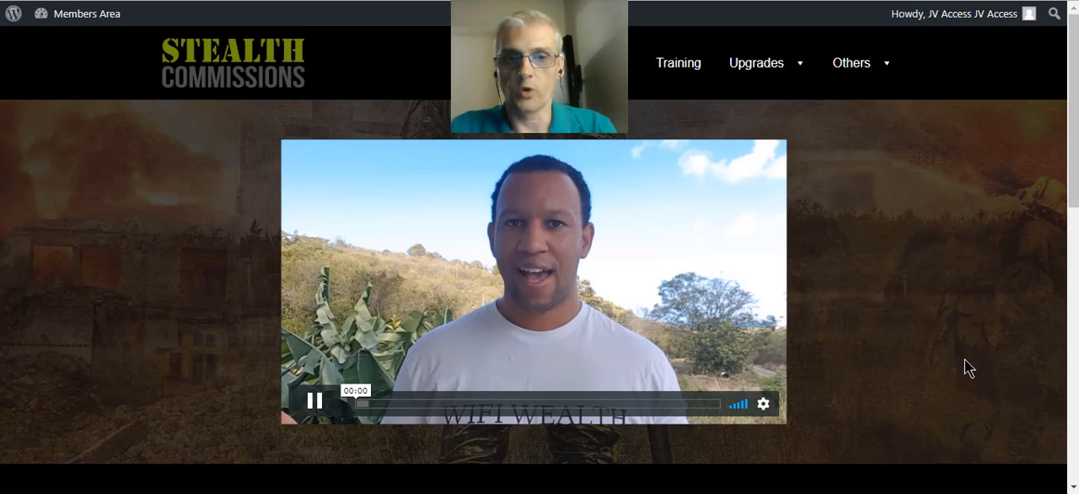
{"action": "mouse_move", "coordinate": [684, 66]}
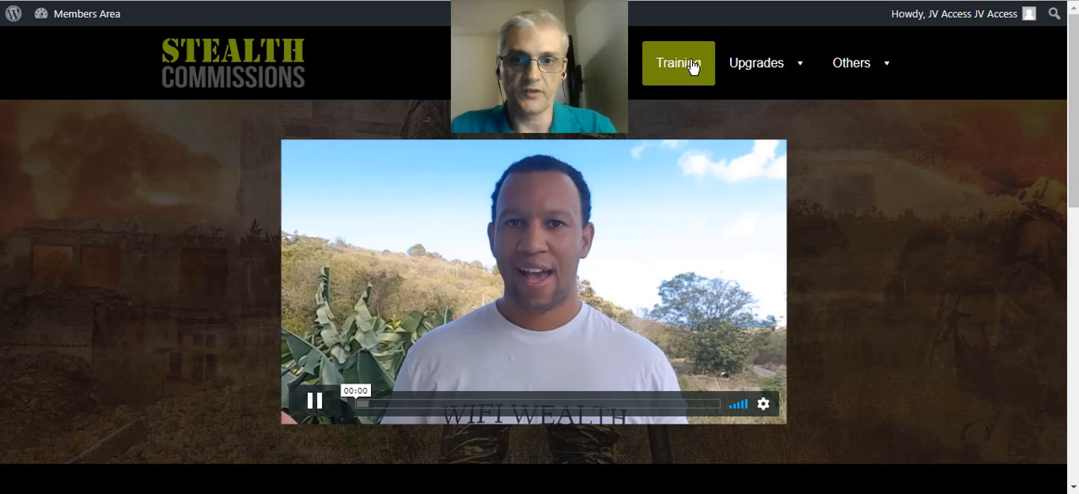
- Go to the members' training page and scroll past modules 1–9 to the Bonus Modules tile
{"action": "left_click", "coordinate": [677, 62]}
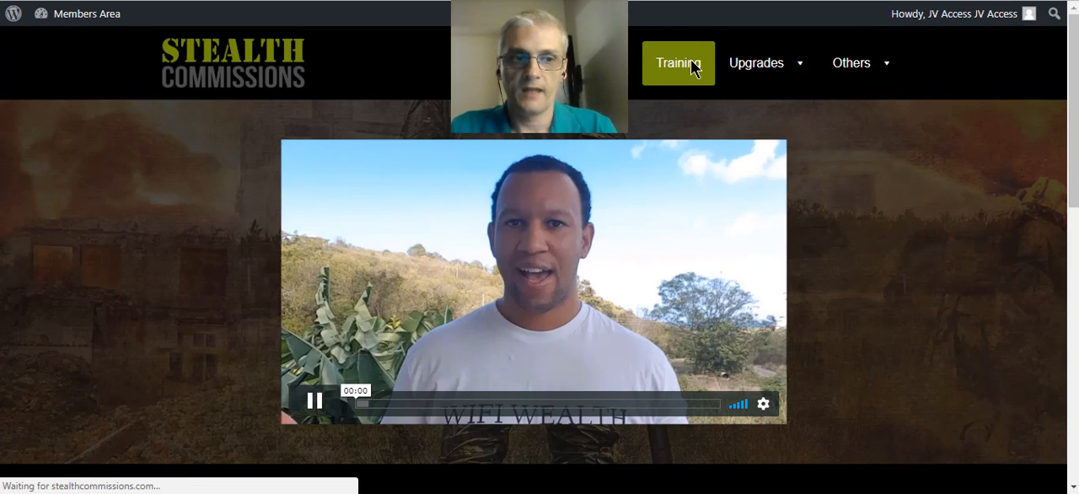
{"action": "left_click", "coordinate": [674, 63]}
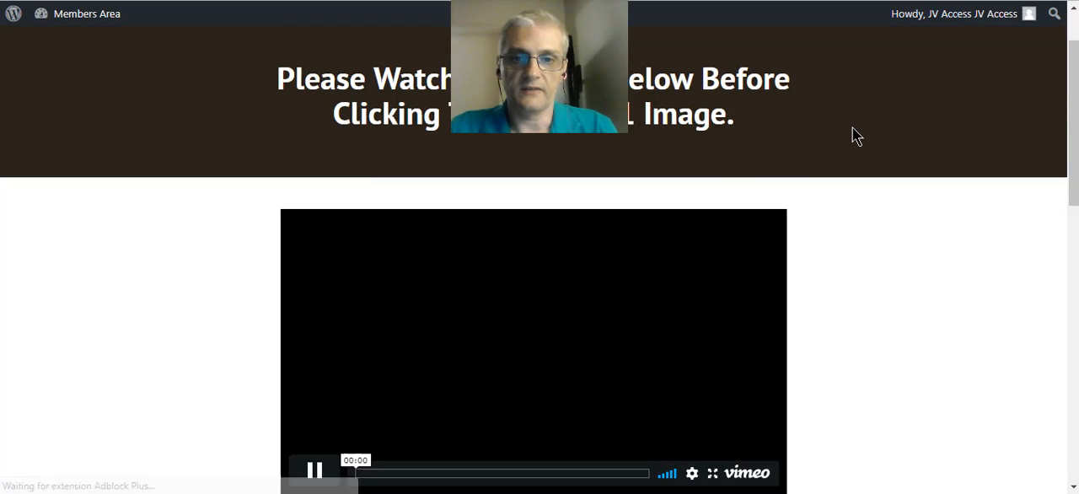
{"action": "scroll", "scroll_direction": "down", "scroll_amount": 3}
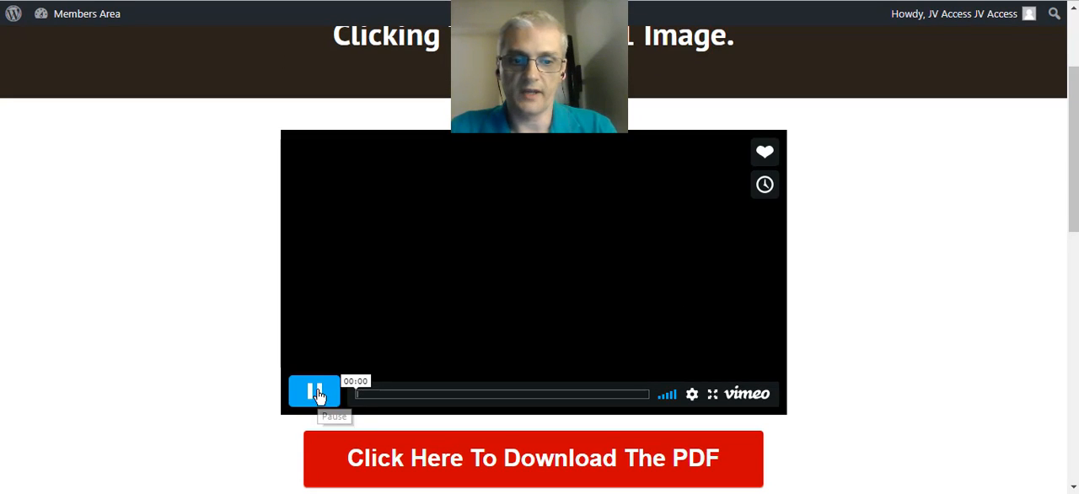
{"action": "scroll", "scroll_direction": "down", "scroll_amount": 3}
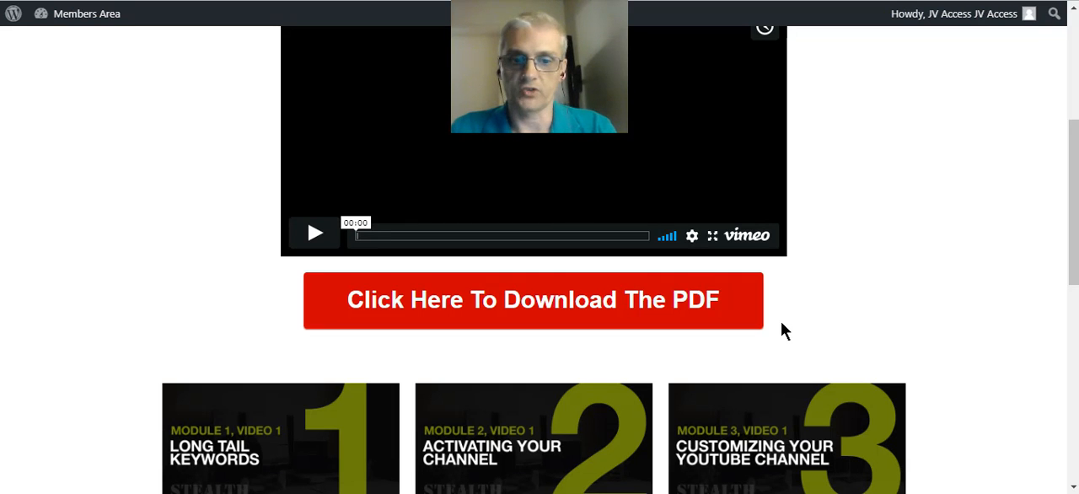
{"action": "scroll", "scroll_direction": "down", "scroll_amount": 3}
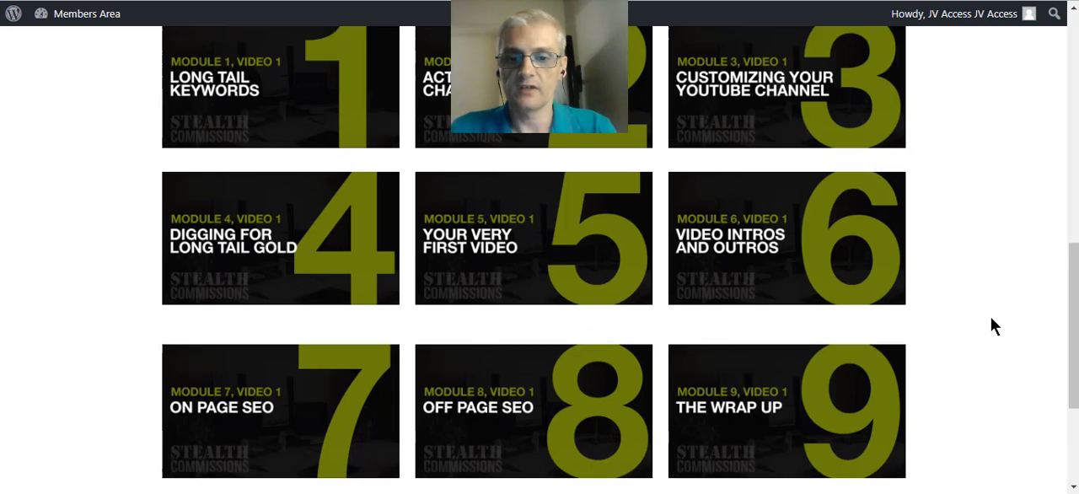
{"action": "scroll", "scroll_direction": "down", "scroll_amount": 3}
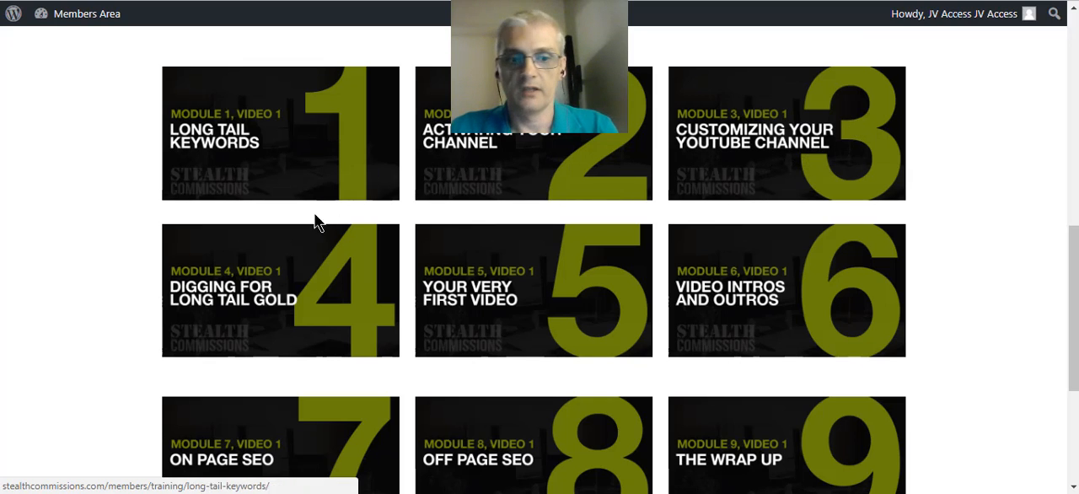
{"action": "mouse_move", "coordinate": [301, 271]}
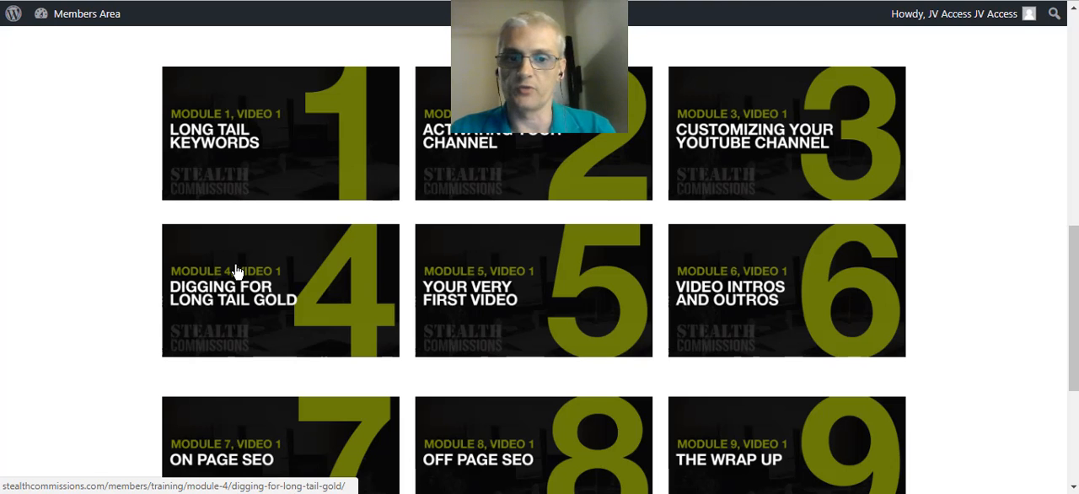
{"action": "scroll", "scroll_direction": "down", "scroll_amount": 3}
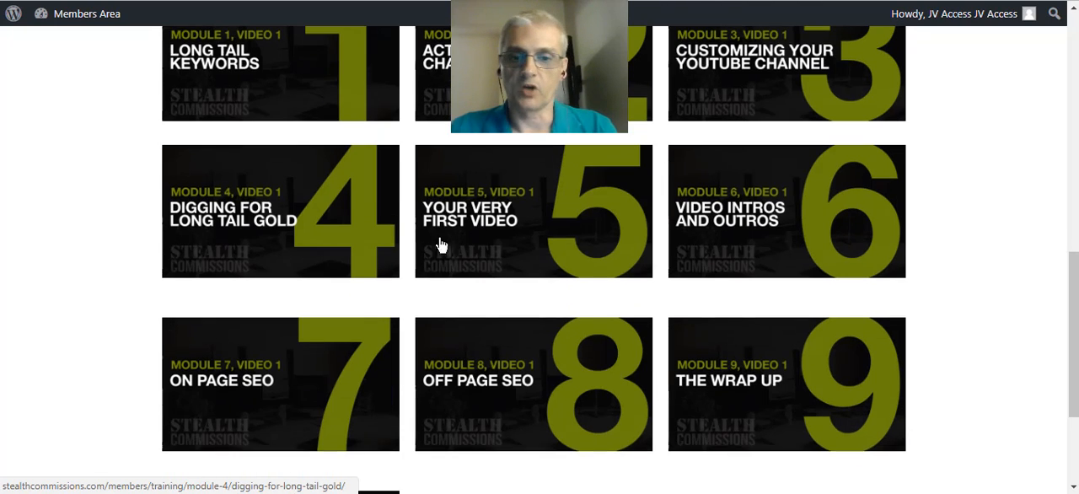
{"action": "mouse_move", "coordinate": [531, 177]}
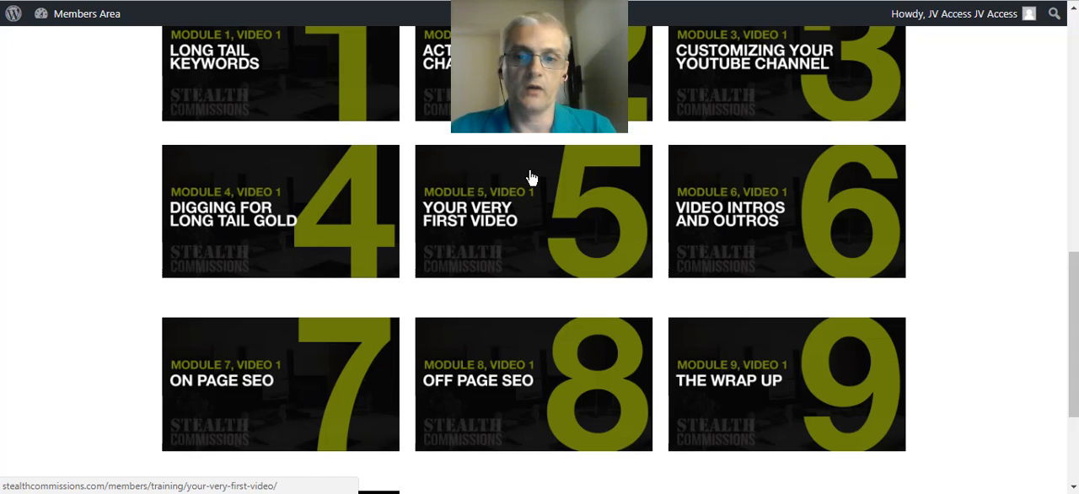
{"action": "mouse_move", "coordinate": [796, 207]}
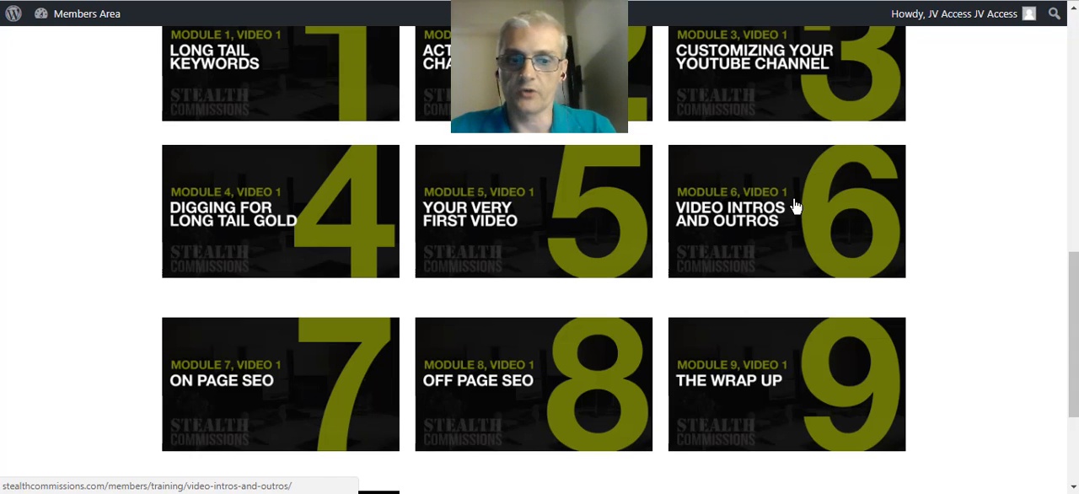
{"action": "scroll", "scroll_direction": "down", "scroll_amount": 3}
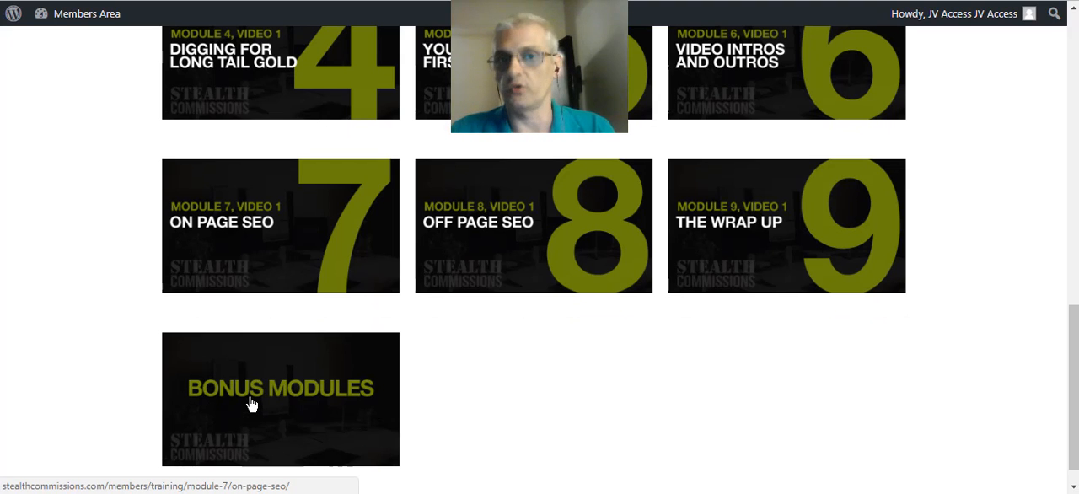
- Bring the Vimeo player and 'Click Here… The PDF' banner above modules 1–6 into view
{"action": "scroll", "scroll_direction": "down", "scroll_amount": 3}
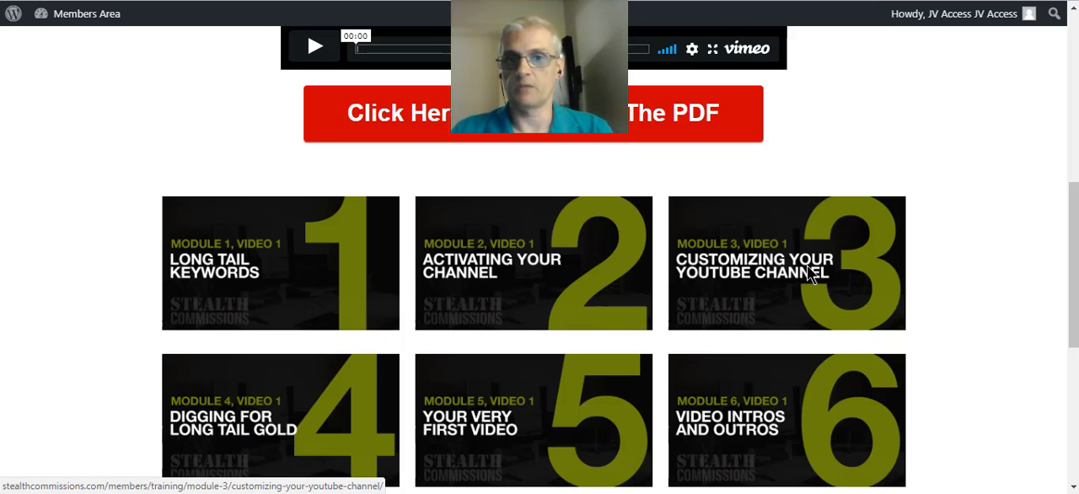
{"action": "mouse_move", "coordinate": [807, 271]}
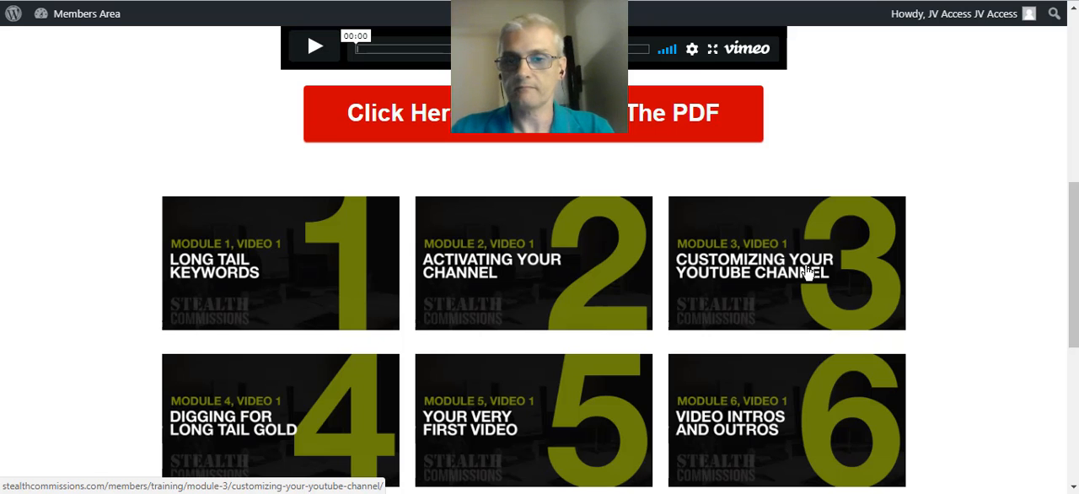
{"action": "scroll", "scroll_direction": "down", "scroll_amount": 3}
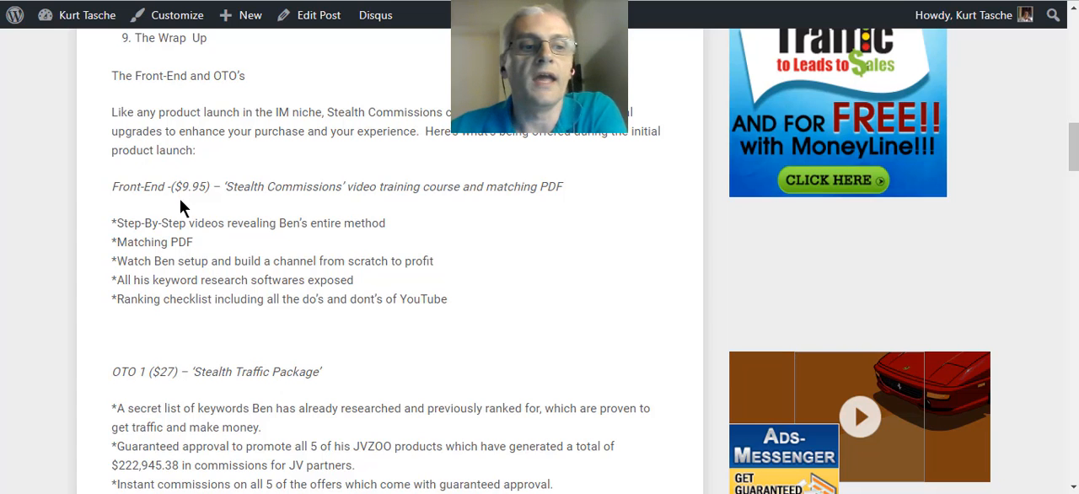
- Scroll the blog post to 'The Front-End and OTO's', showing the $9.95 front-end and OTO 1 ($27)
{"action": "scroll", "scroll_direction": "down", "scroll_amount": 3}
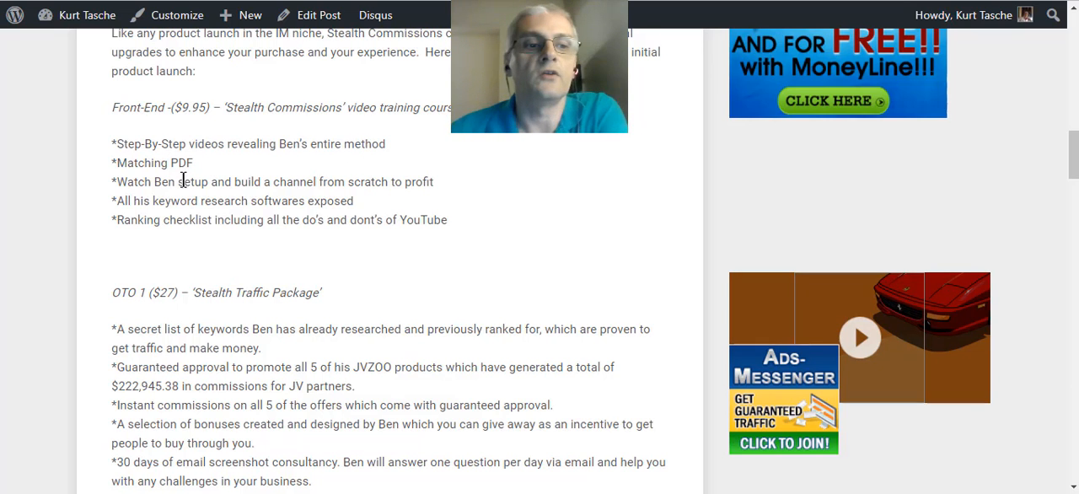
{"action": "mouse_move", "coordinate": [339, 185]}
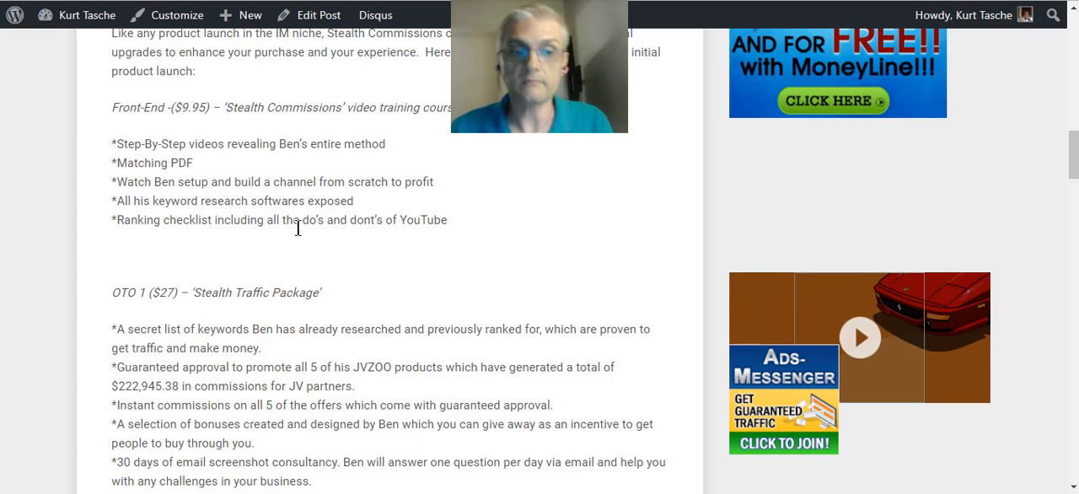
{"action": "scroll", "scroll_direction": "down", "scroll_amount": 3}
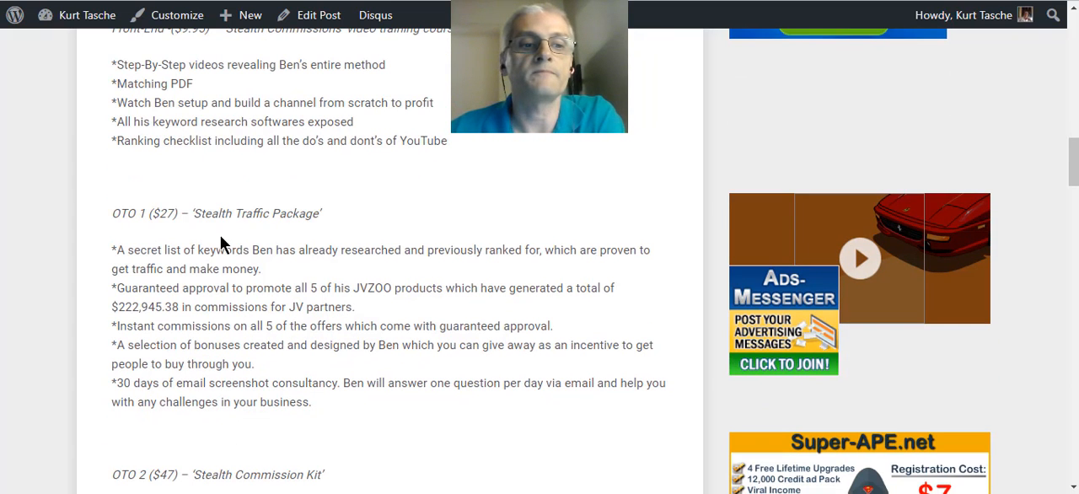
- Scroll to the OTO 1 ($27) 'Stealth Traffic Package' bullet list, with the OTO 2 heading beneath
{"action": "scroll", "scroll_direction": "down", "scroll_amount": 3}
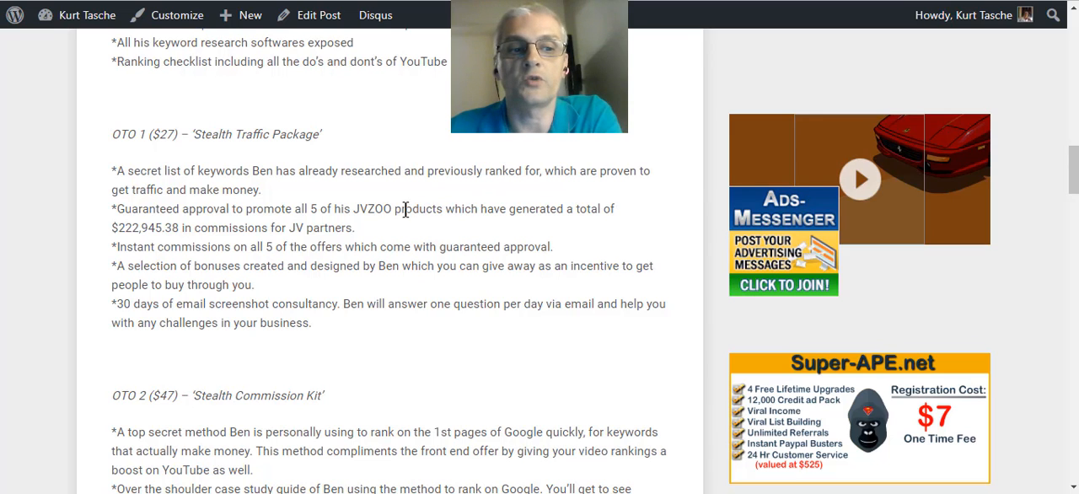
{"action": "mouse_move", "coordinate": [278, 198]}
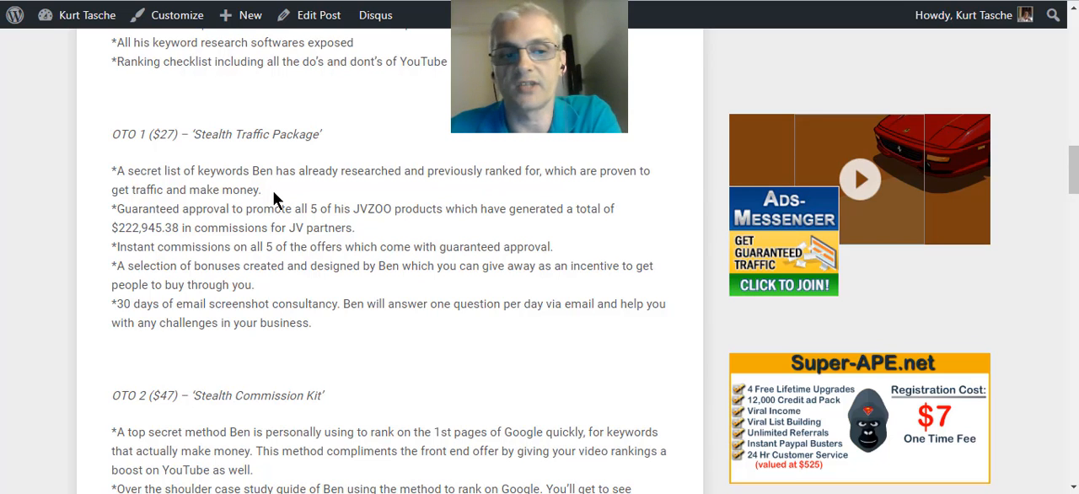
{"action": "mouse_move", "coordinate": [407, 233]}
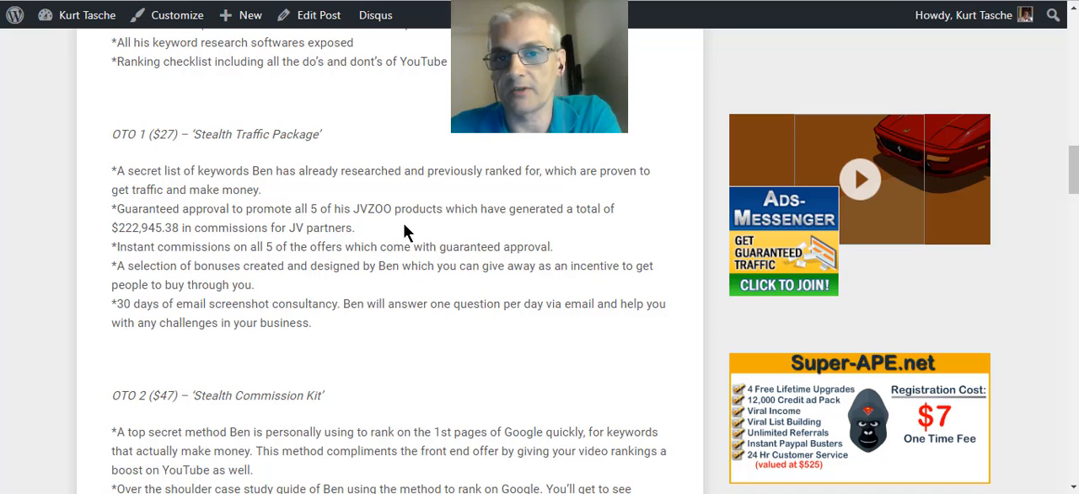
{"action": "mouse_move", "coordinate": [400, 216]}
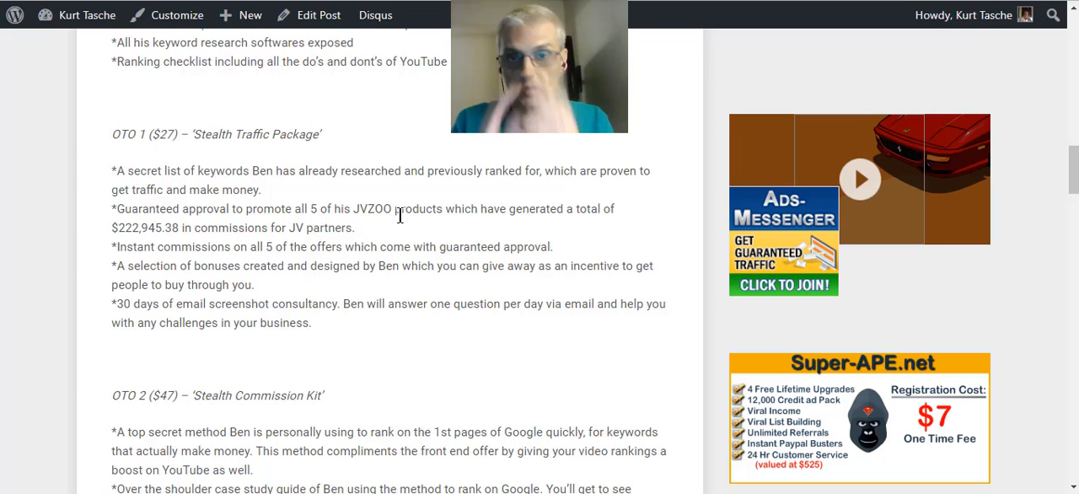
{"action": "scroll", "scroll_direction": "down", "scroll_amount": 3}
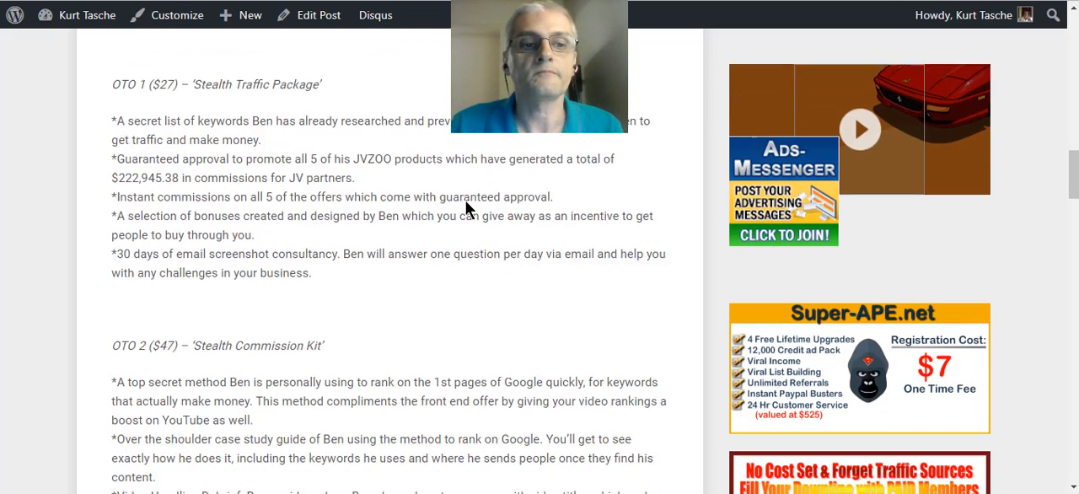
- Scroll through the OTO 2 ($47) 'Stealth Commission Kit' features to 'BUY NOW BUTTON' and 'What about bonuses?'
{"action": "scroll", "scroll_direction": "down", "scroll_amount": 3}
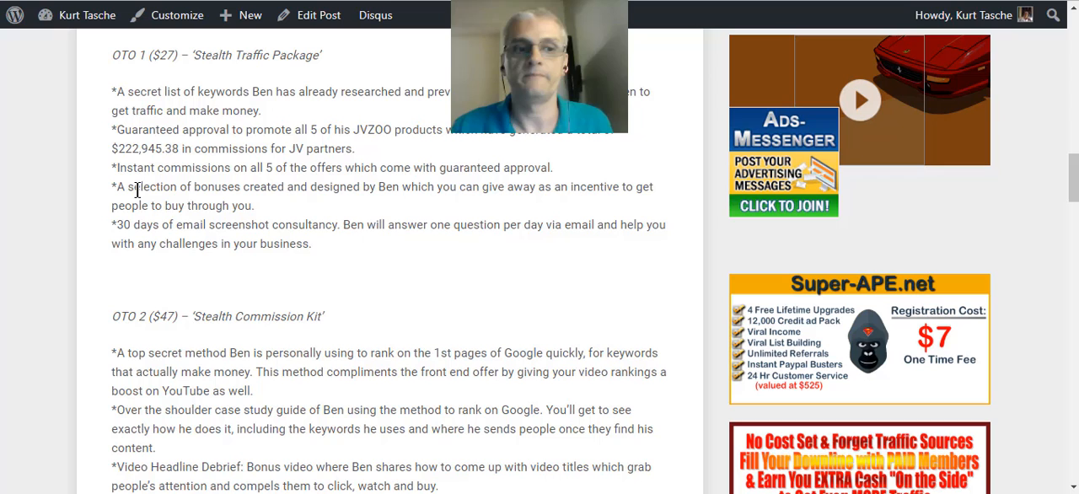
{"action": "scroll", "scroll_direction": "down", "scroll_amount": 3}
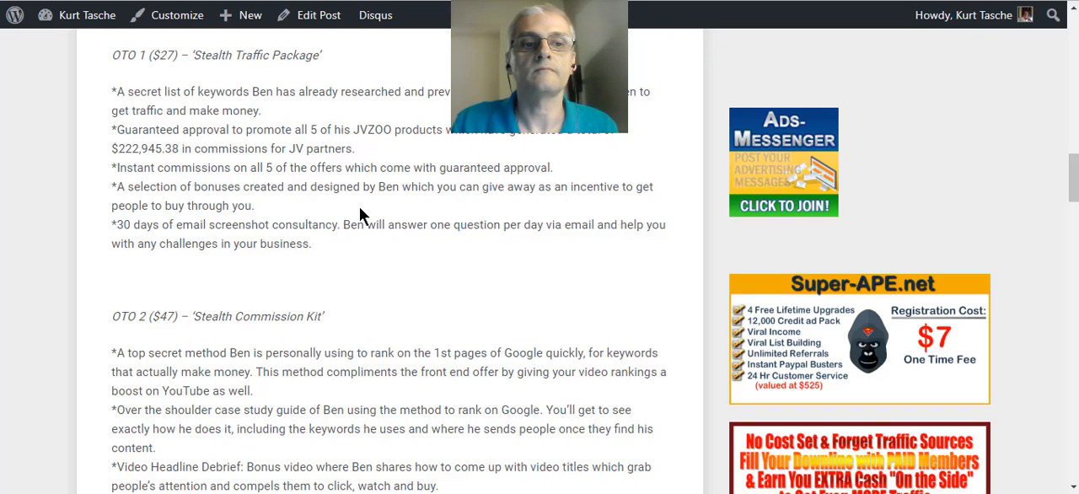
{"action": "scroll", "scroll_direction": "down", "scroll_amount": 3}
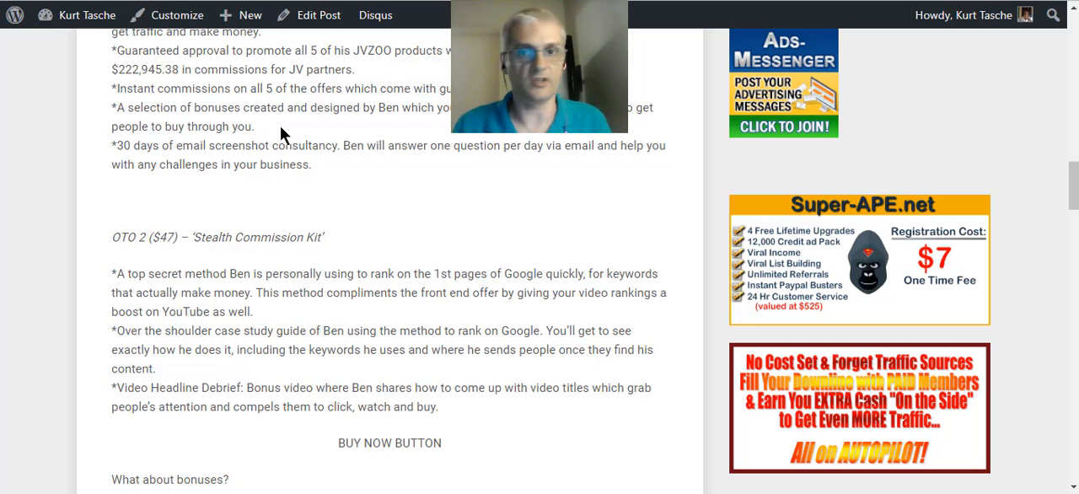
- Scroll past the Front-End section to show the Stealth Traffic Package and Stealth Commission Kit details
{"action": "scroll", "scroll_direction": "down", "scroll_amount": 3}
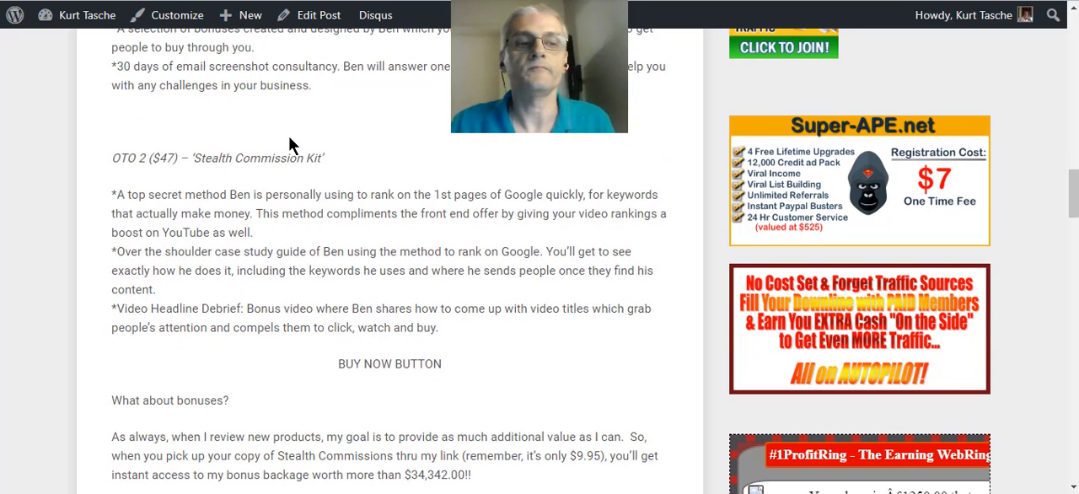
{"action": "scroll", "scroll_direction": "down", "scroll_amount": 3}
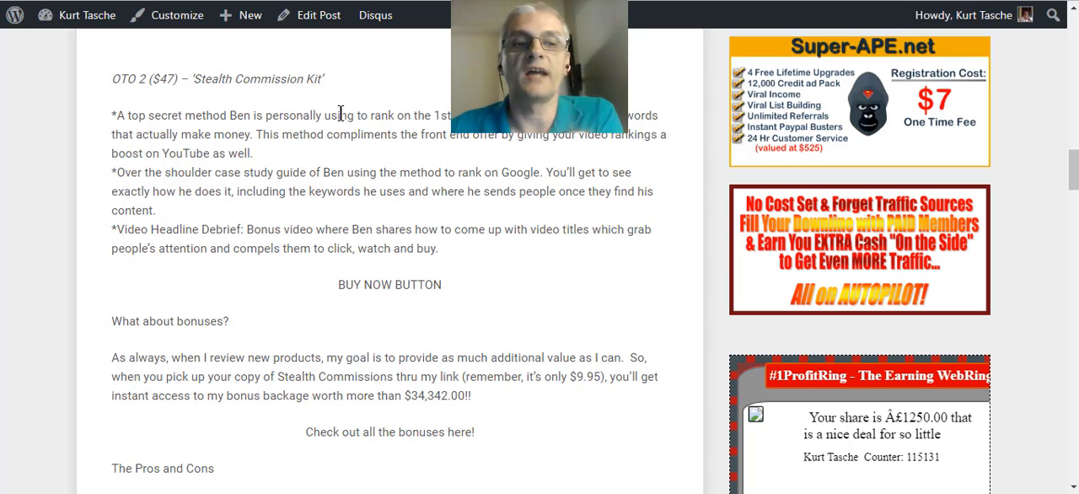
{"action": "mouse_move", "coordinate": [312, 143]}
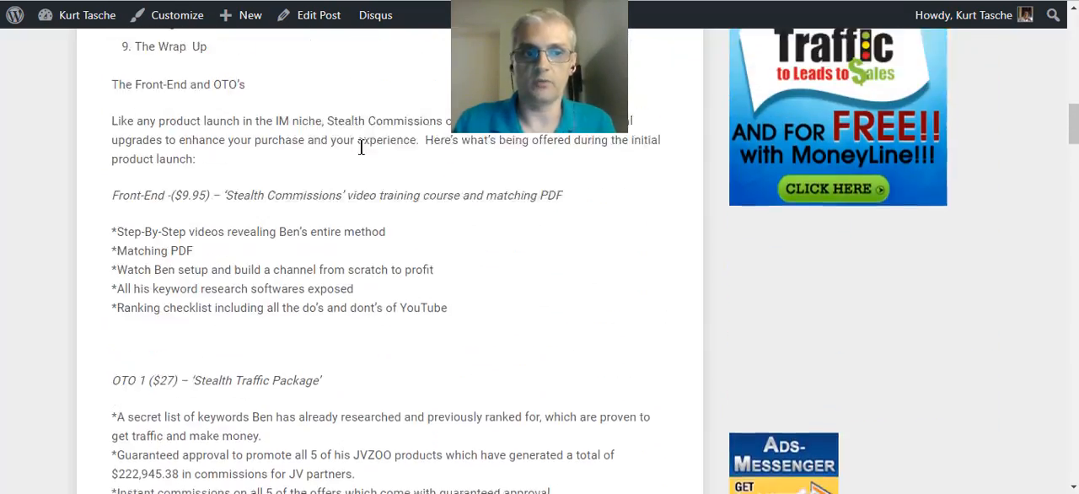
{"action": "scroll", "scroll_direction": "down", "scroll_amount": 3}
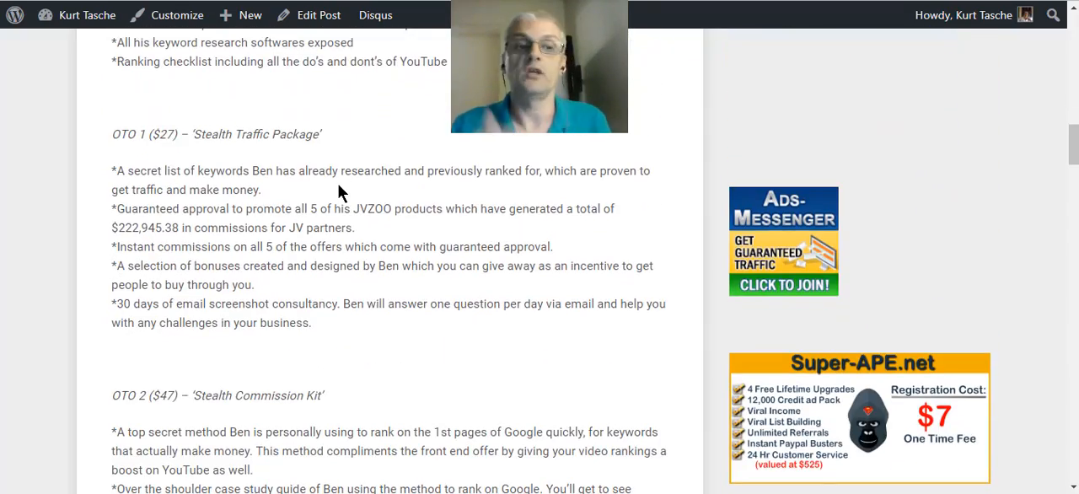